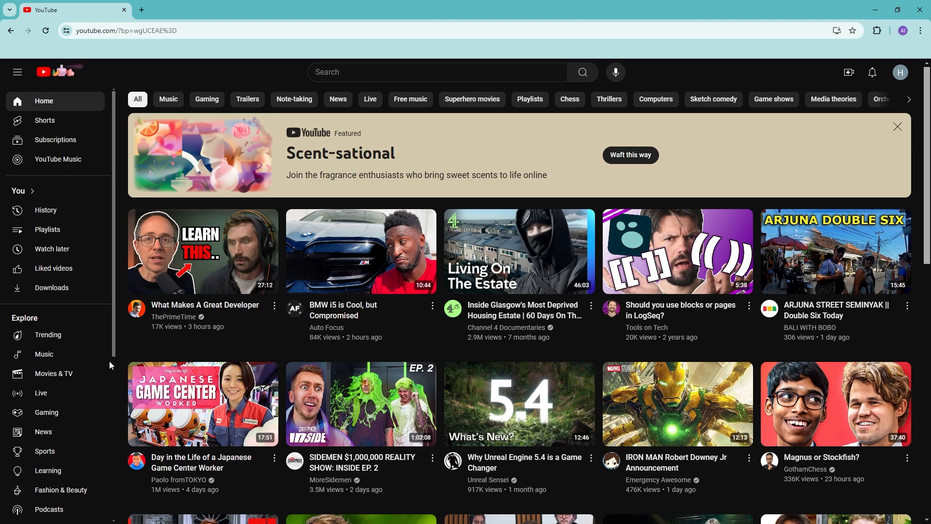
mouse_move(108, 376)
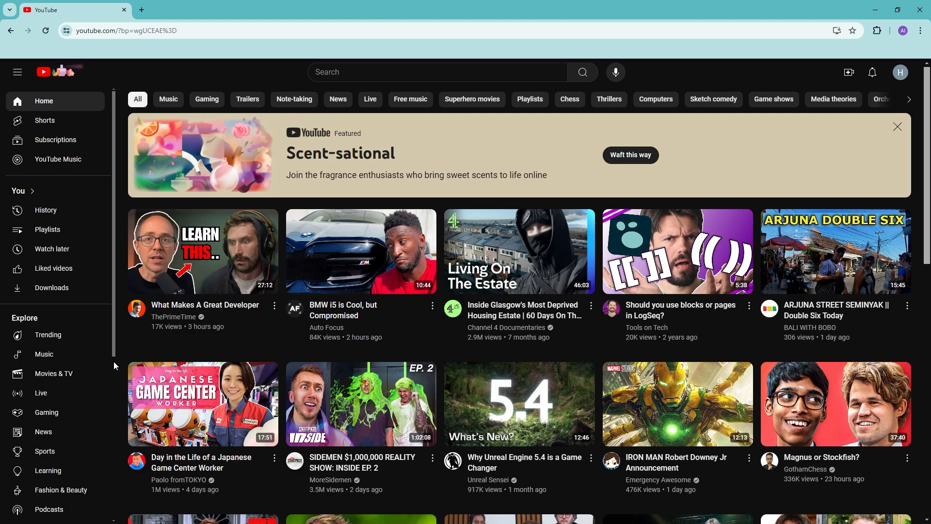
Expand the Premium family membership details from Purchases and memberships
click(899, 72)
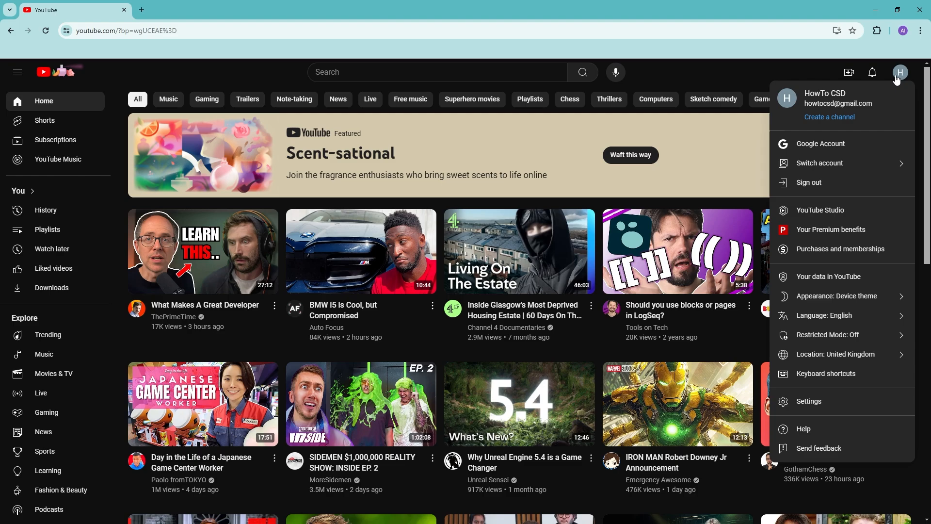
mouse_move(897, 93)
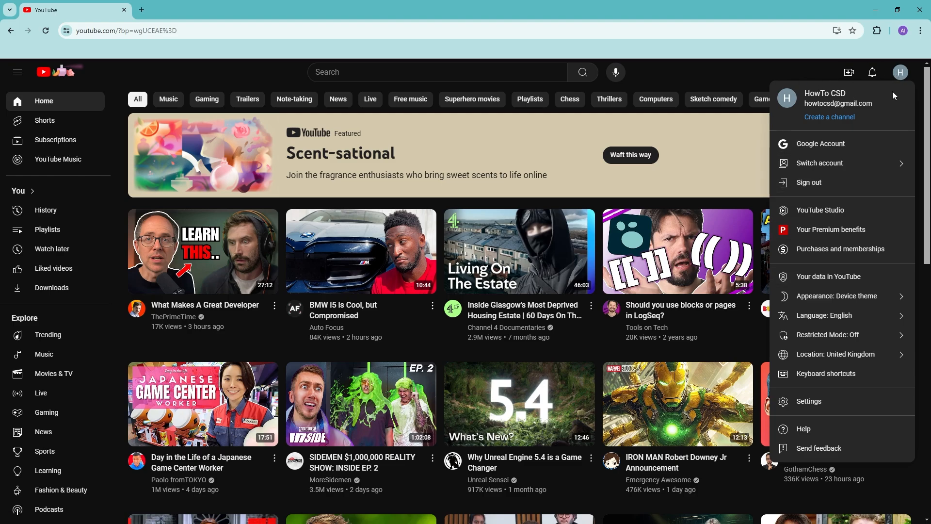
mouse_move(841, 249)
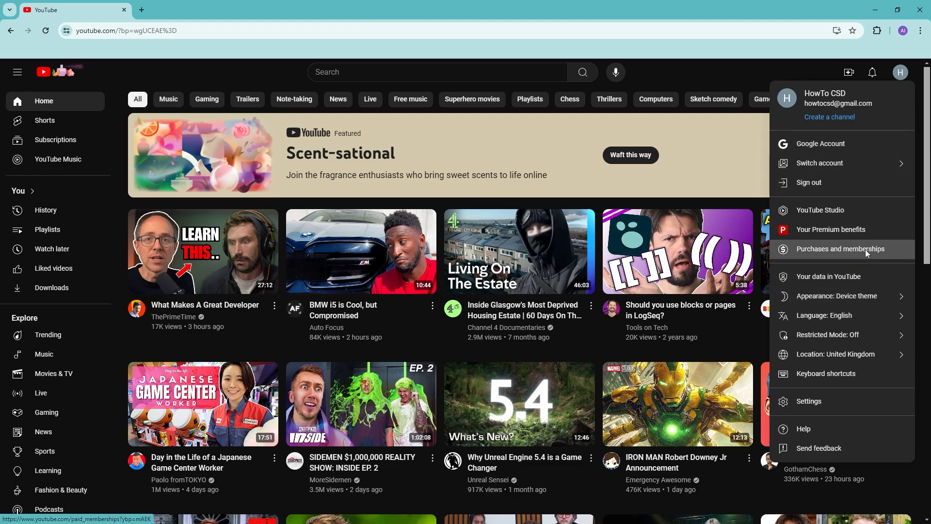
click(839, 251)
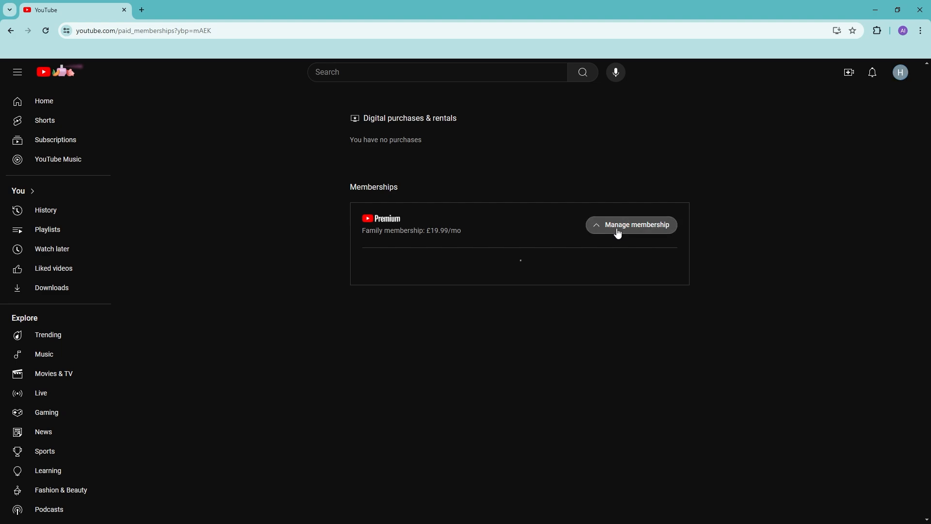
click(636, 224)
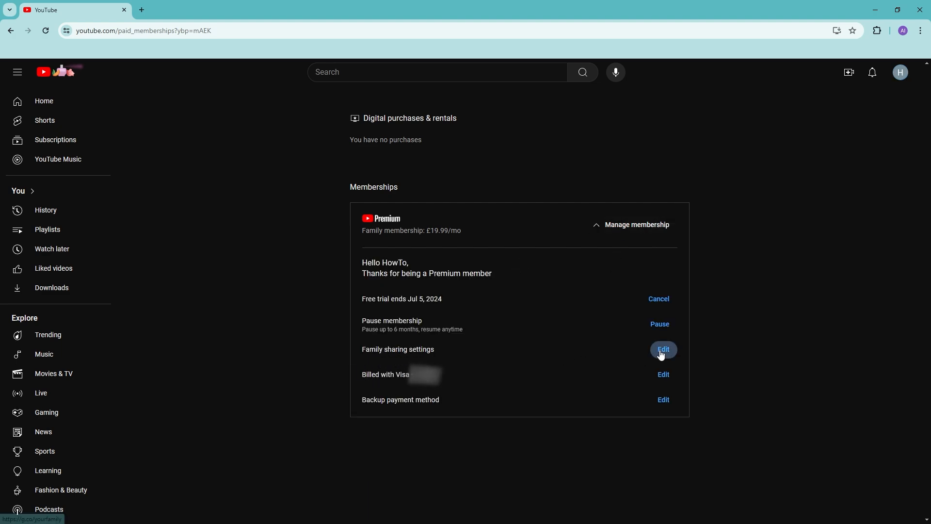
Go into Family sharing settings and view the family manager's group details
click(663, 350)
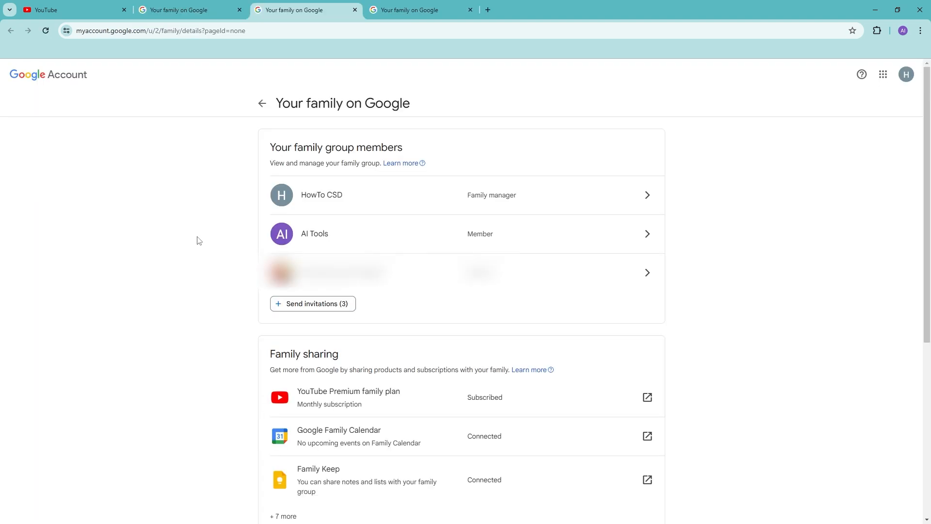
mouse_move(368, 198)
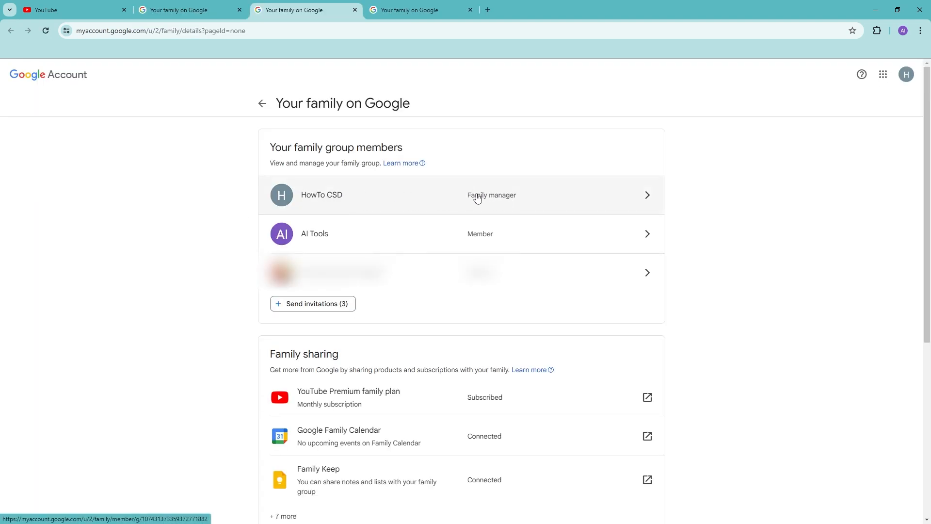
mouse_move(502, 198)
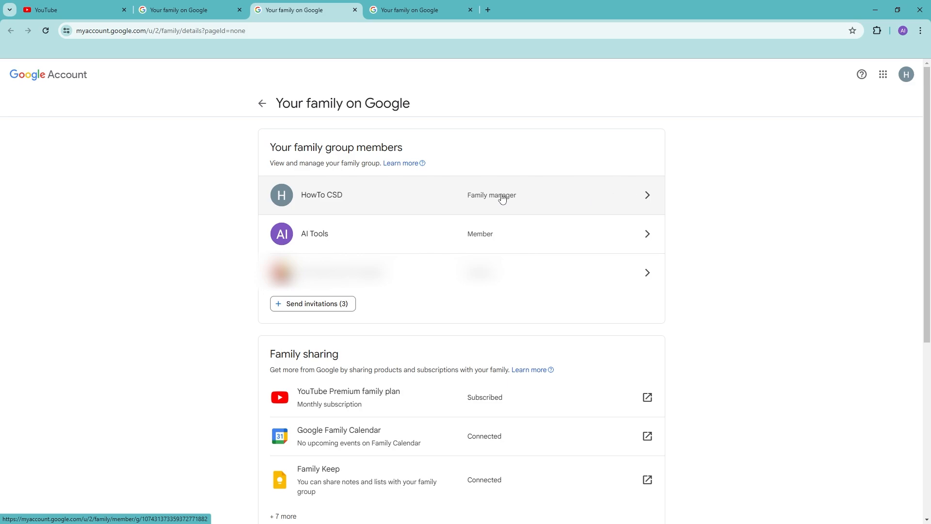
mouse_move(486, 194)
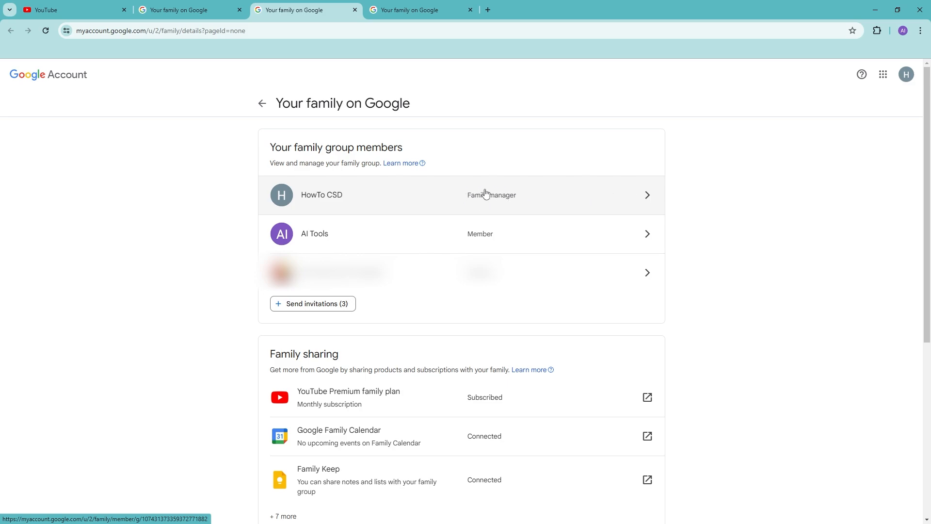
mouse_move(493, 234)
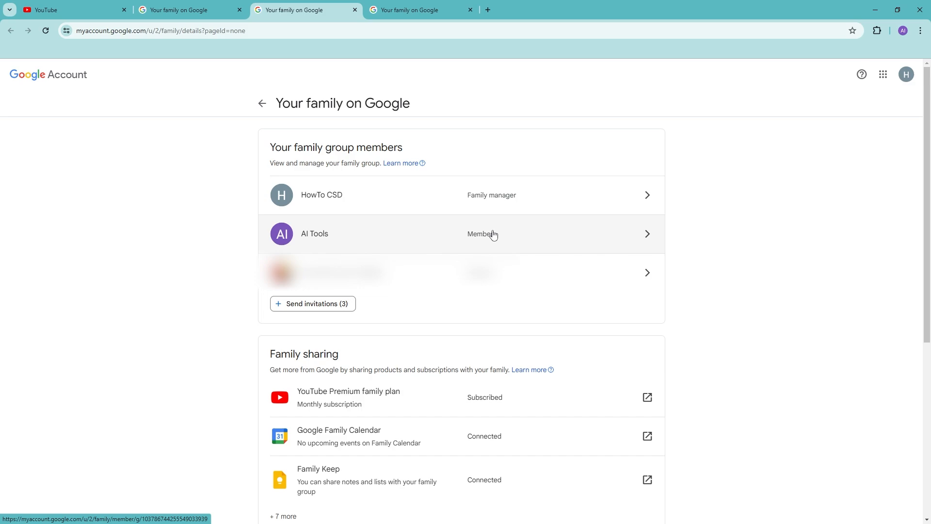
mouse_move(532, 223)
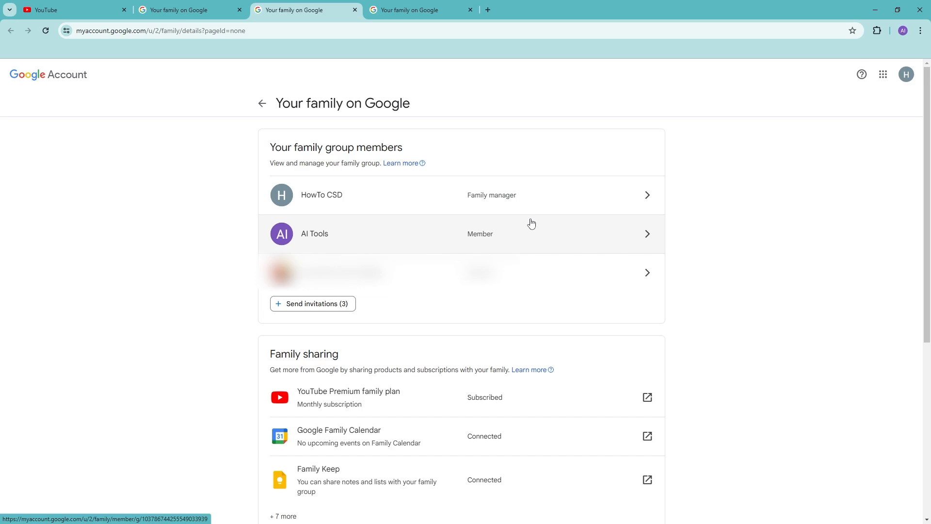
mouse_move(375, 246)
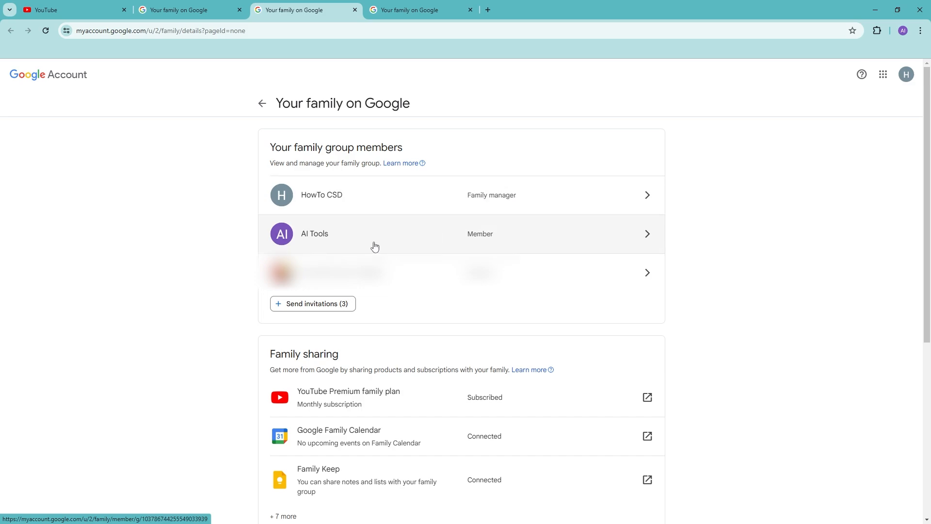
mouse_move(308, 233)
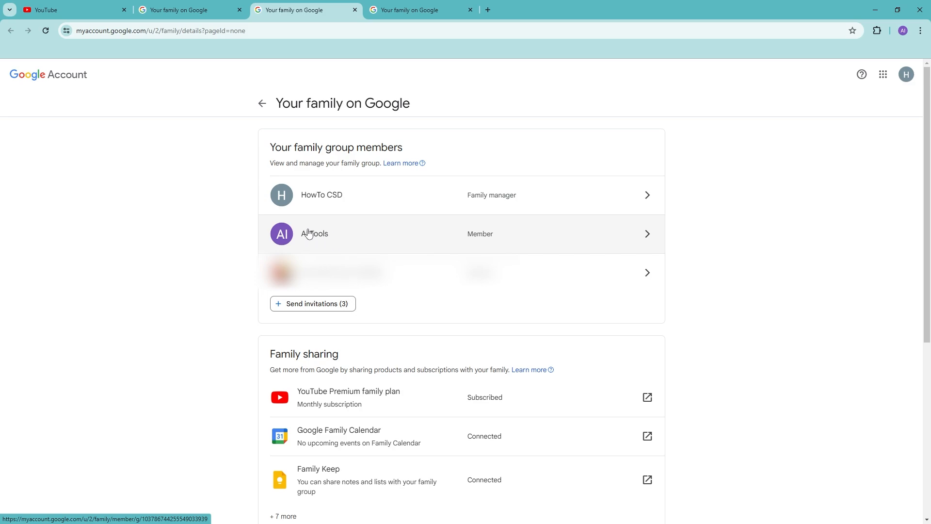
mouse_move(374, 244)
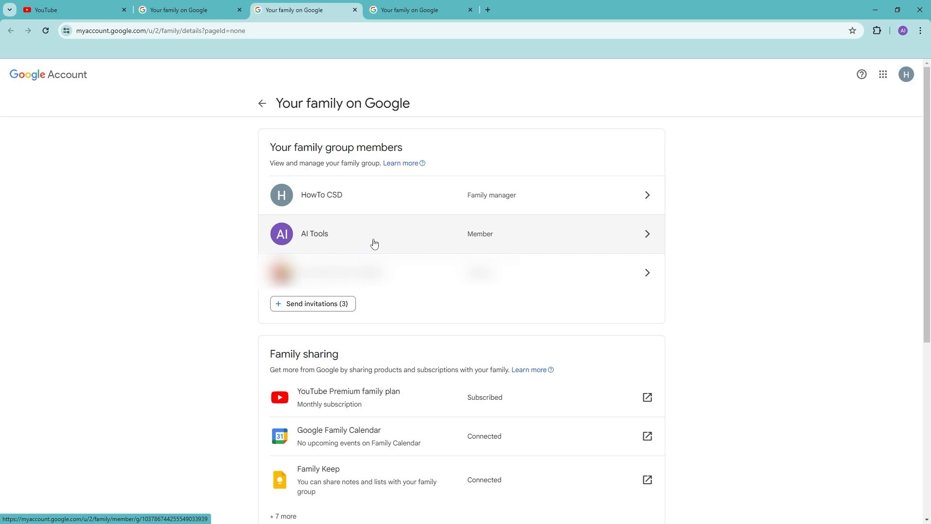
mouse_move(460, 230)
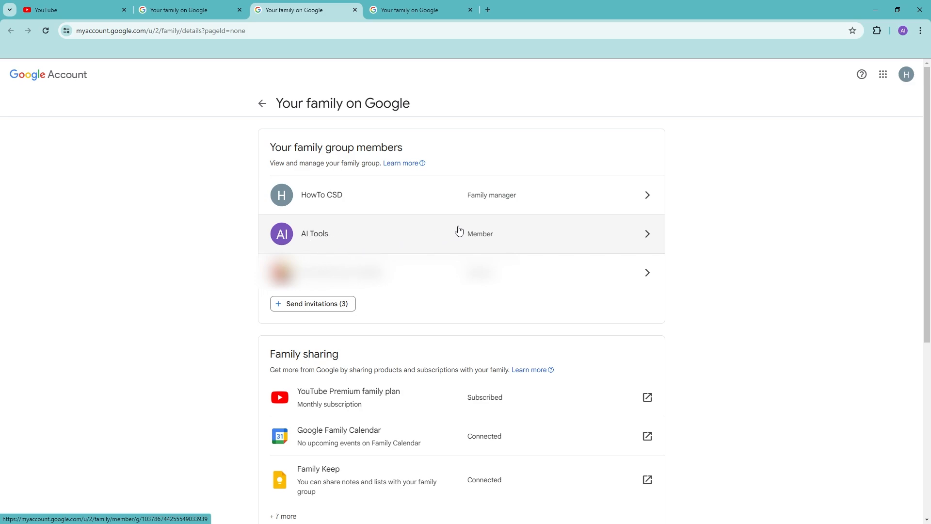
mouse_move(432, 248)
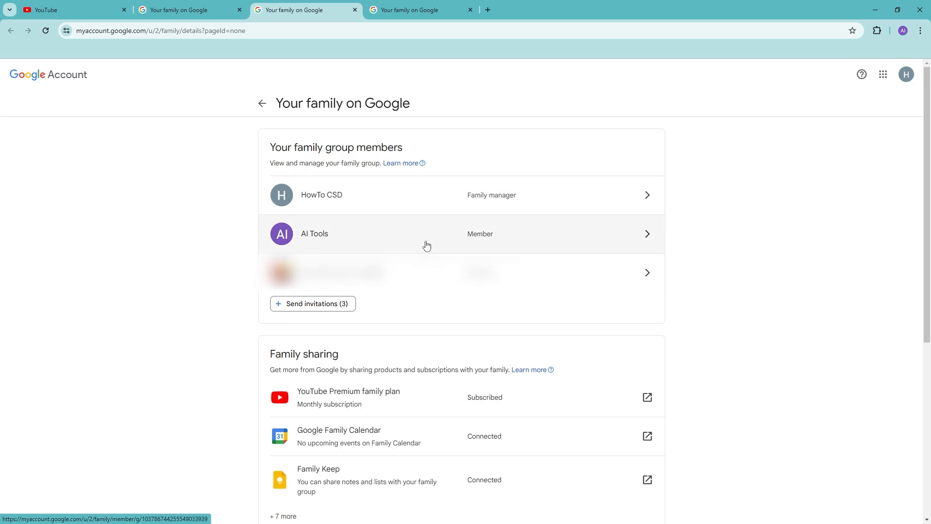
mouse_move(476, 237)
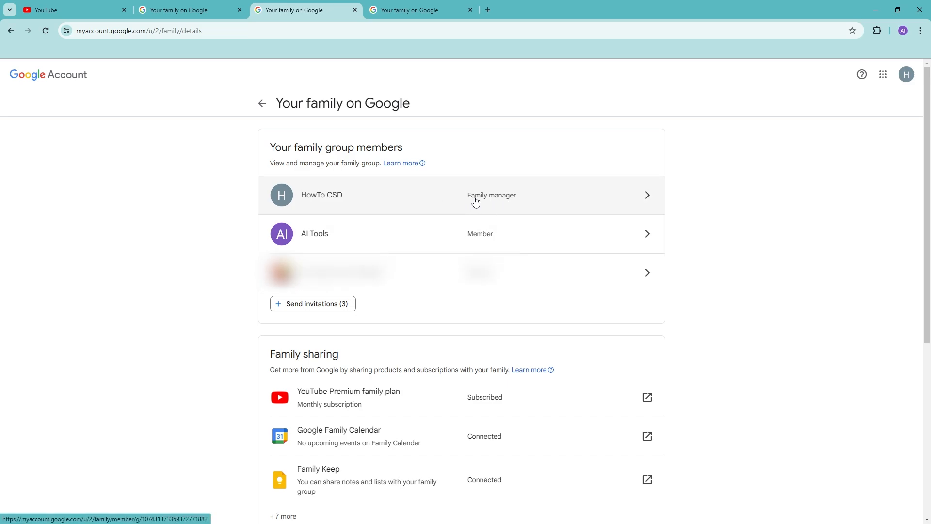
click(461, 195)
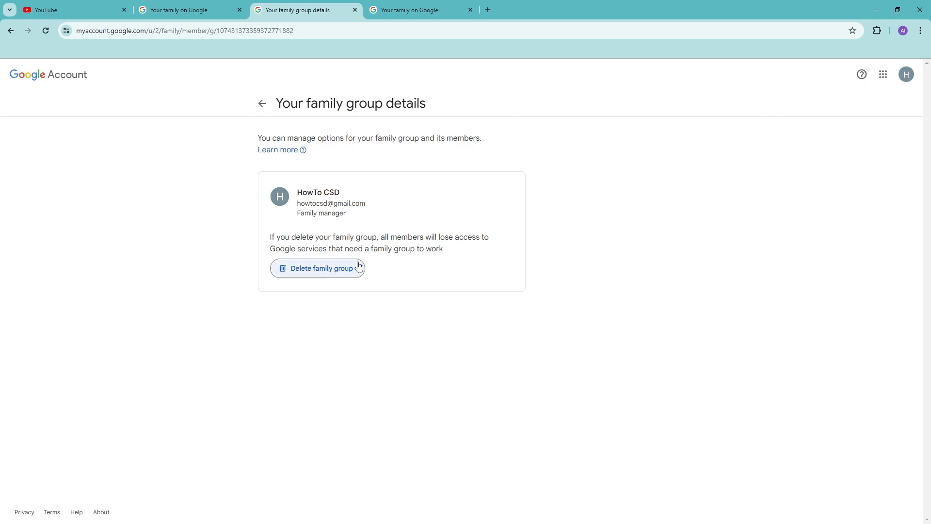
mouse_move(313, 244)
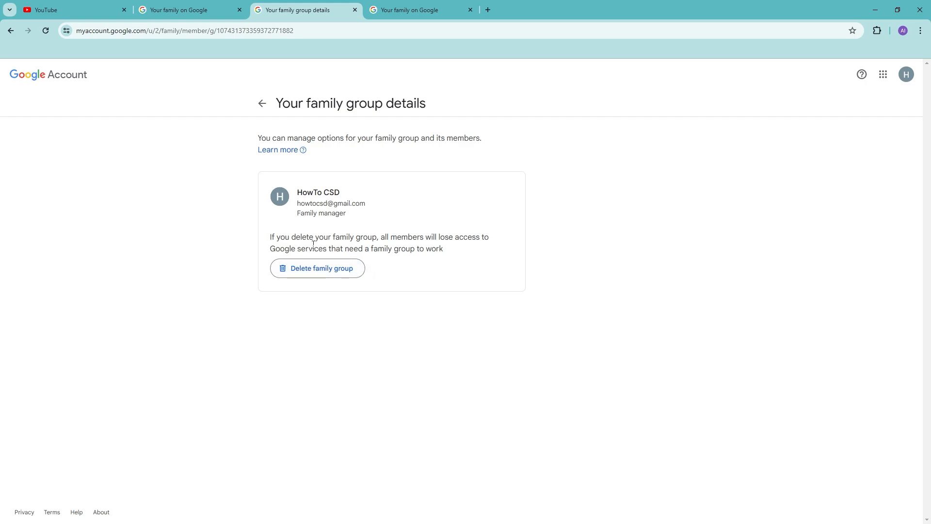
Go back to the Your family on Google member list
click(262, 103)
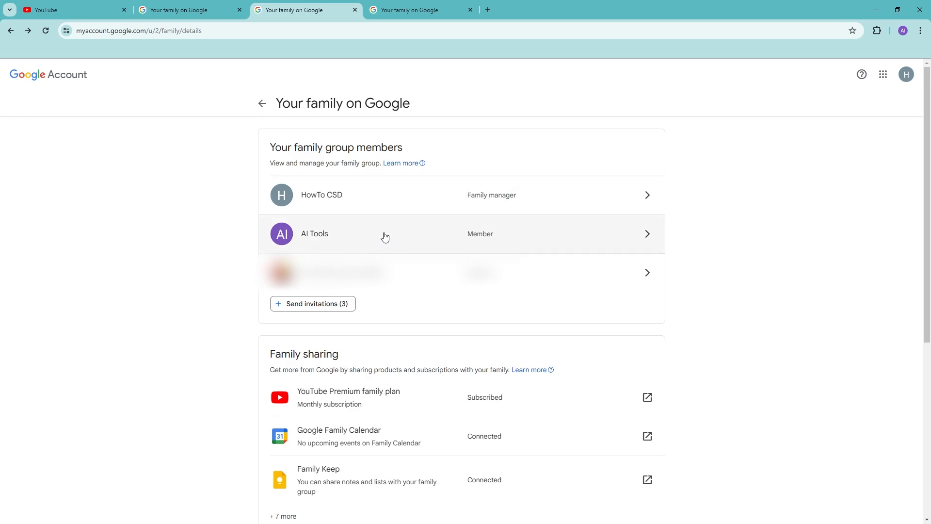
mouse_move(304, 241)
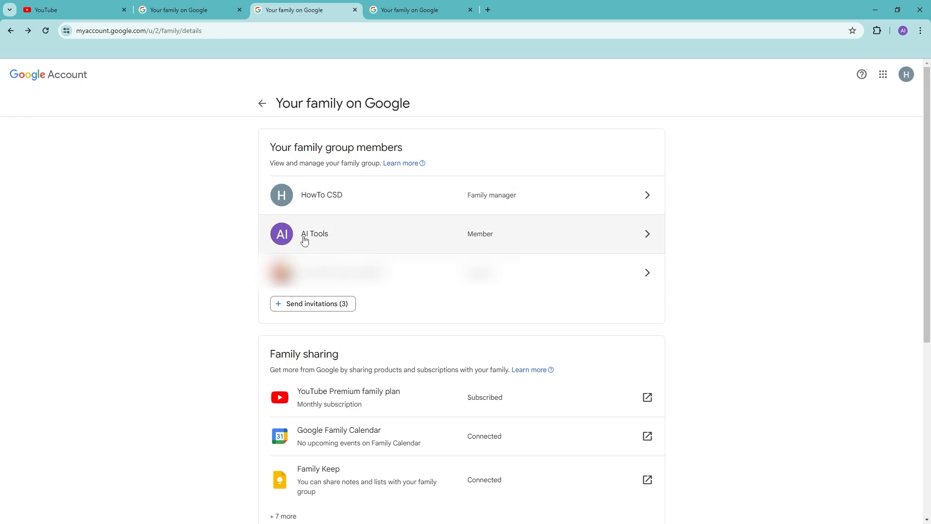
mouse_move(320, 233)
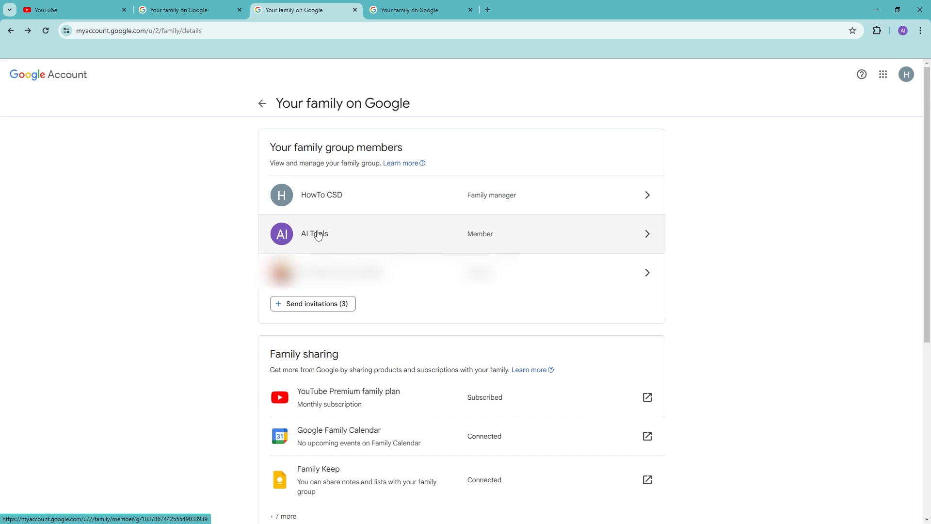
mouse_move(336, 234)
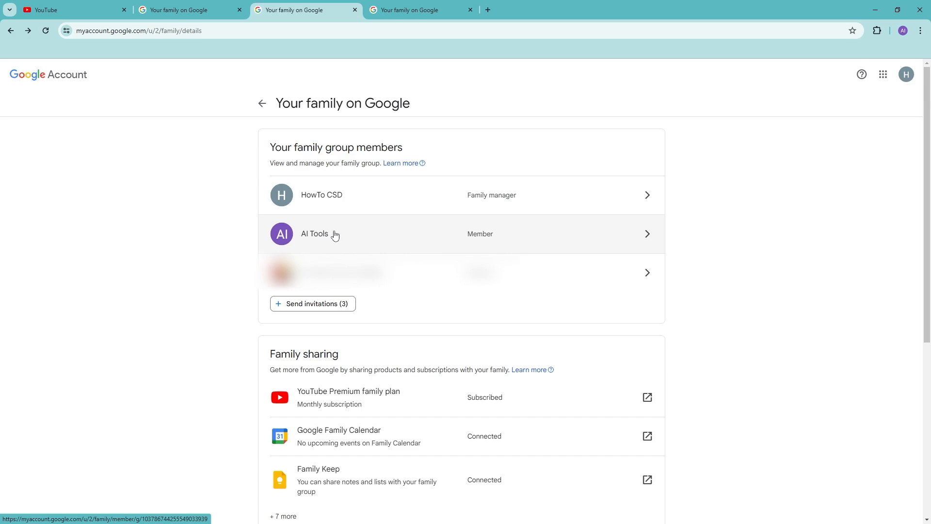
mouse_move(413, 240)
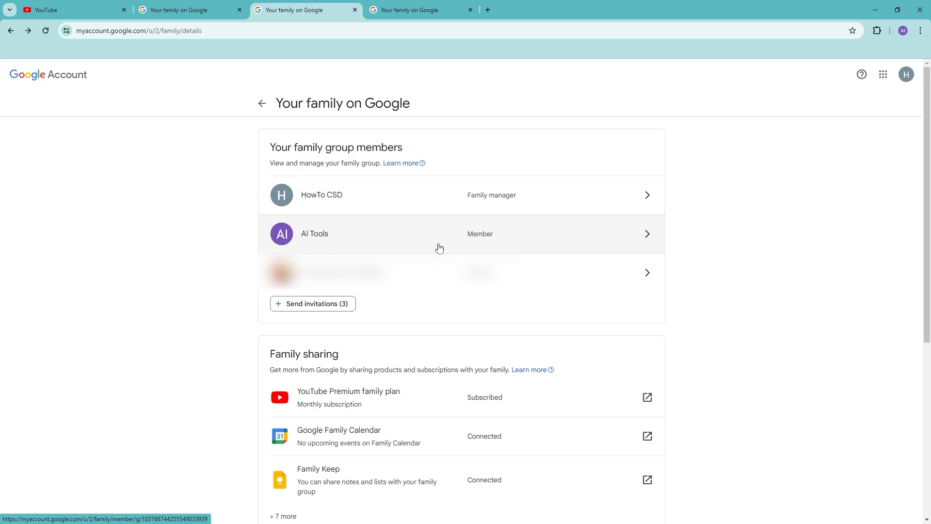
mouse_move(459, 204)
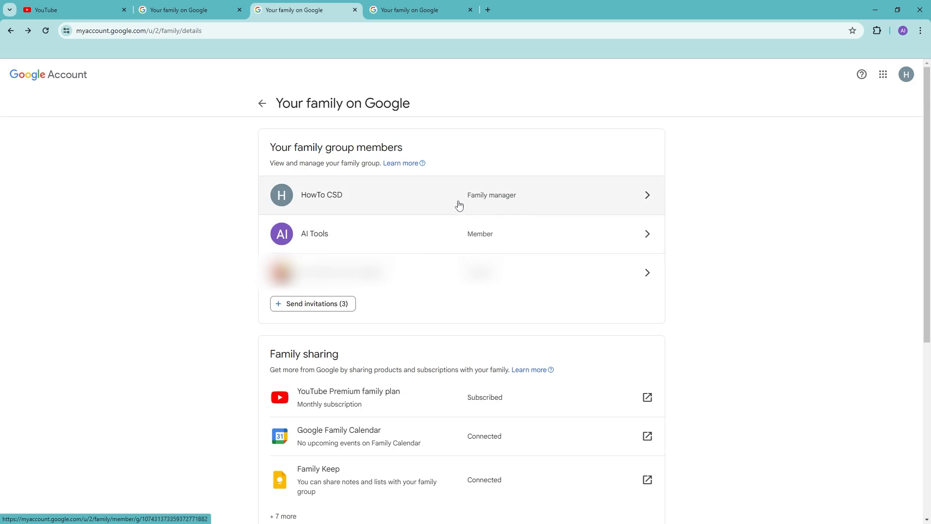
mouse_move(516, 242)
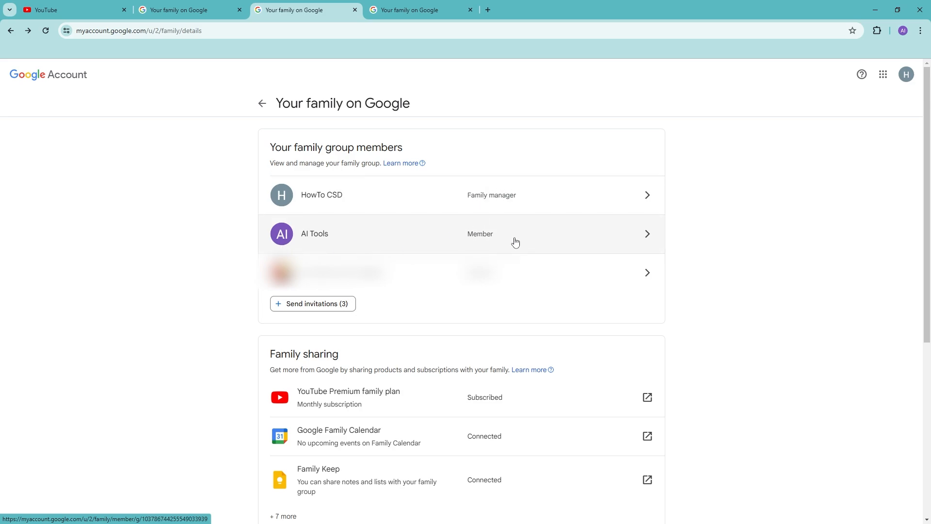
mouse_move(491, 241)
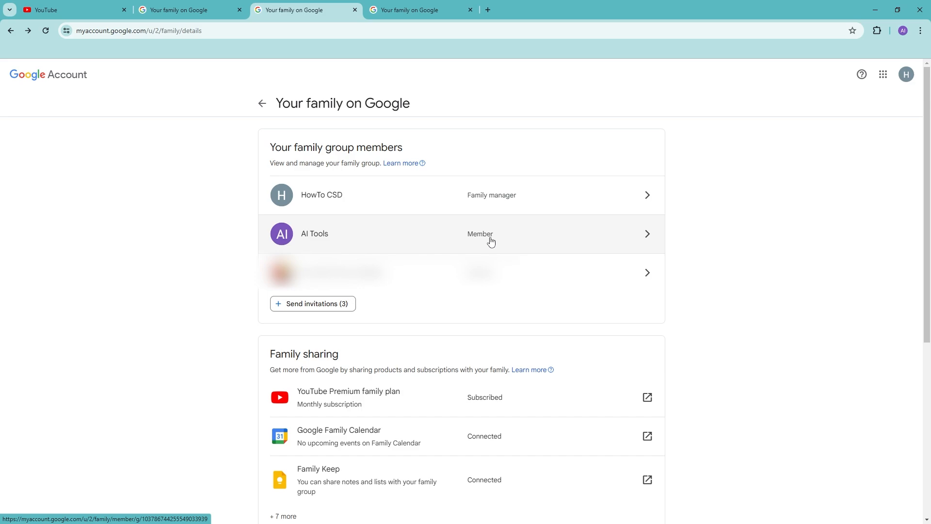
mouse_move(487, 242)
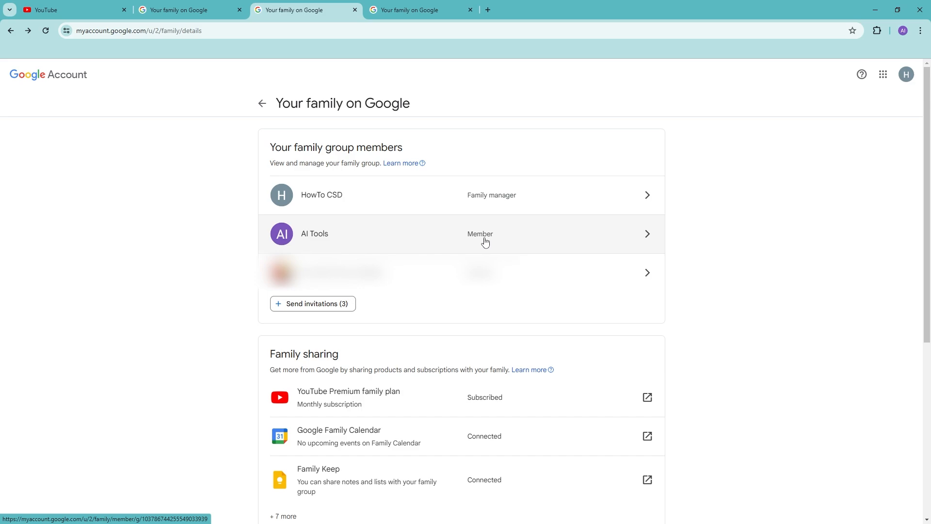